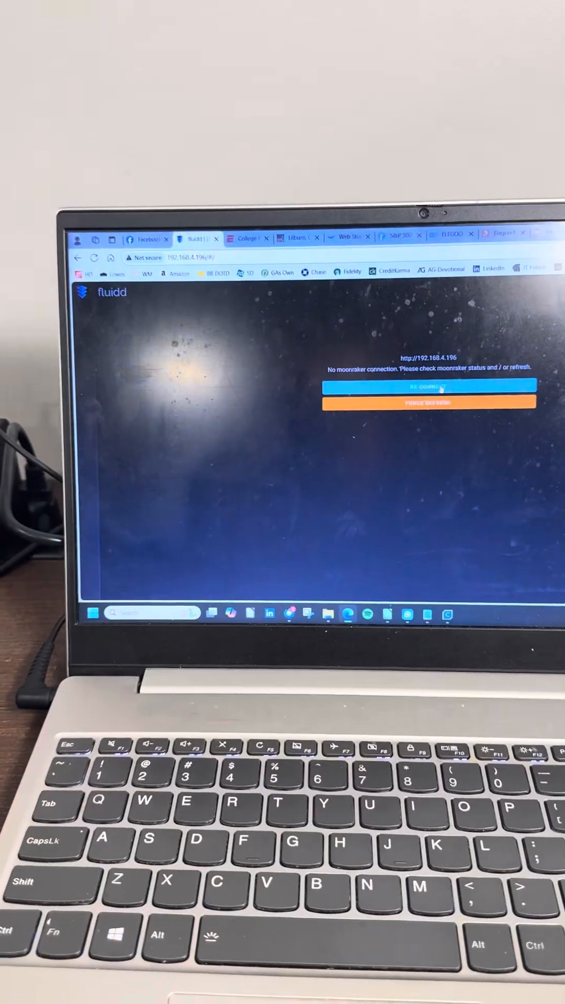
- Reconnect to Moonraker and restart Klipper so it reports Ready with the dashboard loaded
click(427, 387)
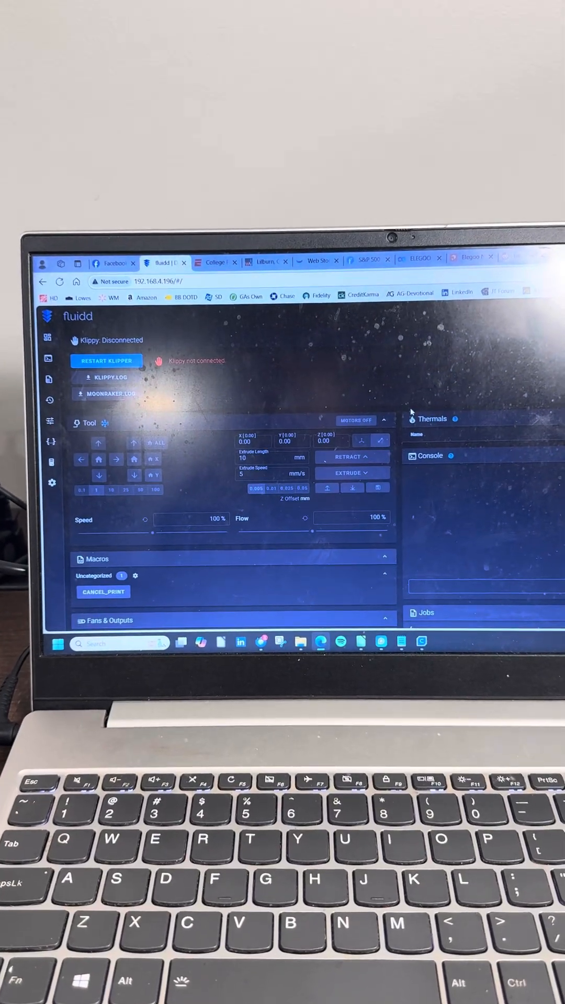
click(106, 360)
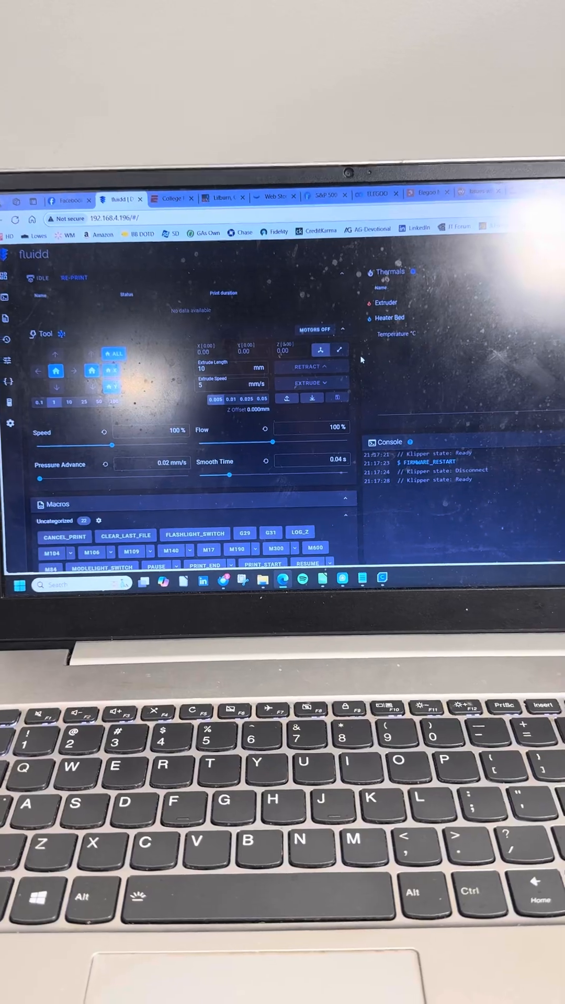